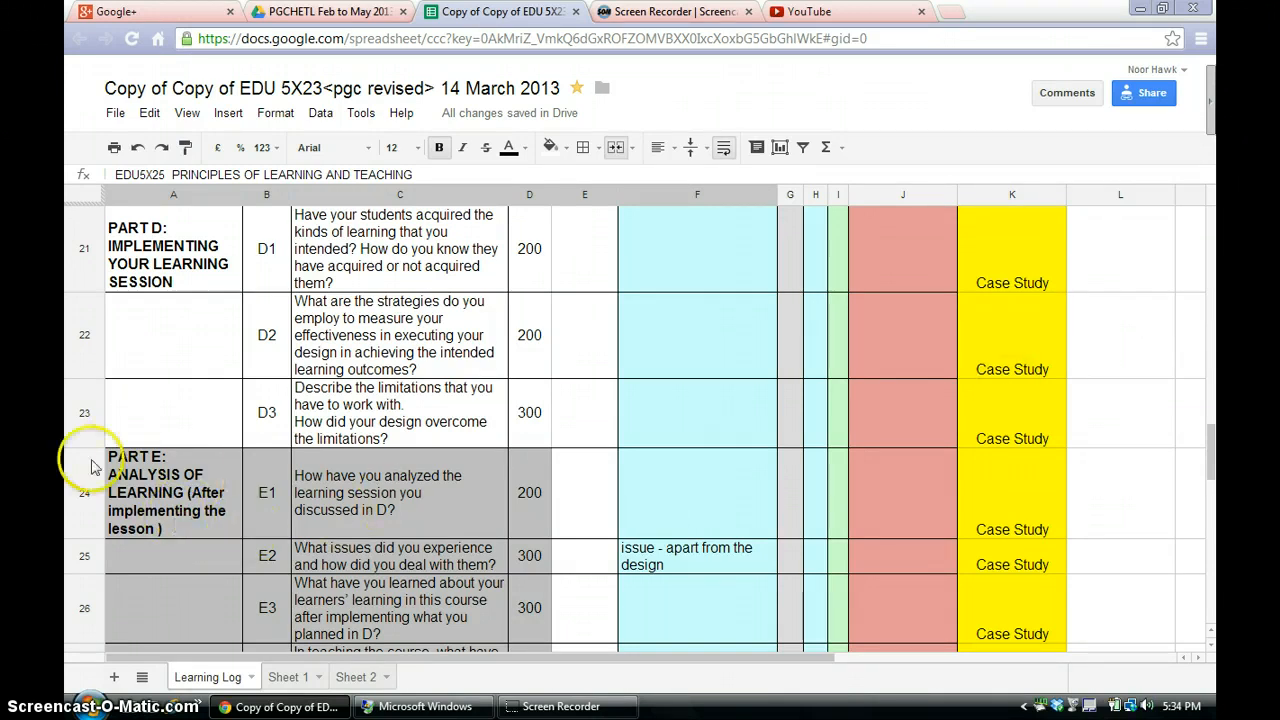
mouse_move(118, 576)
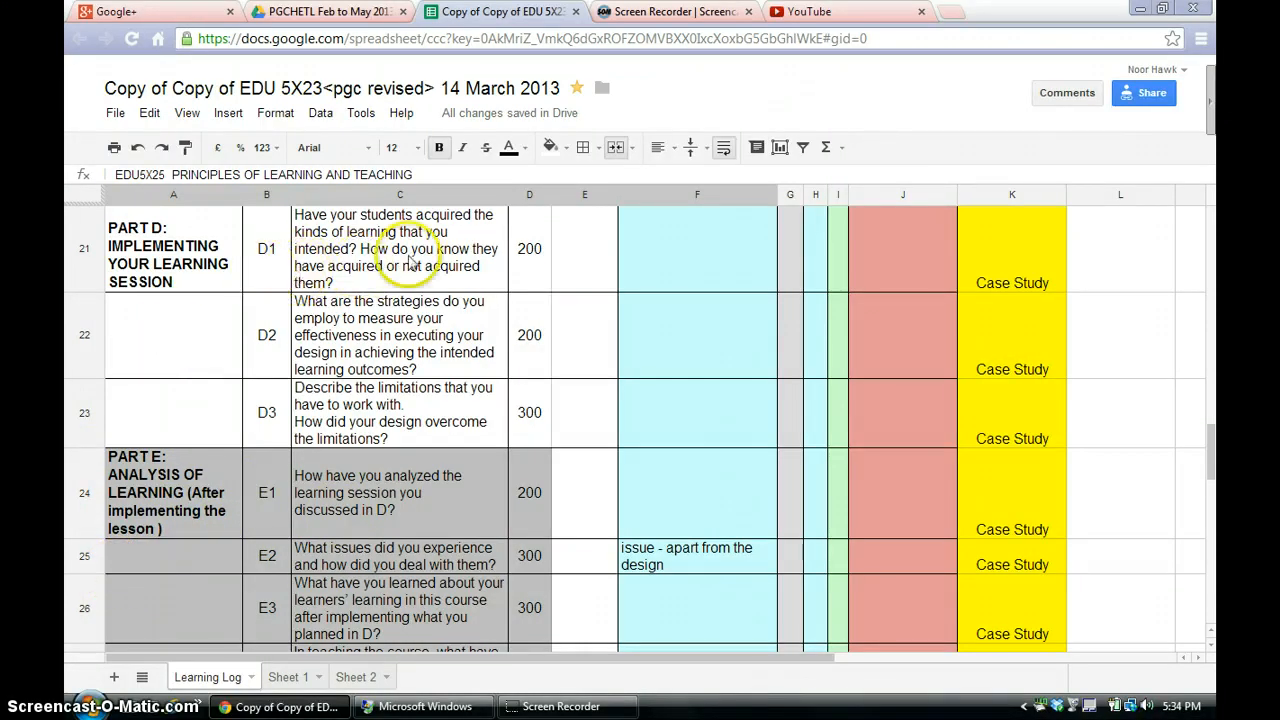
Select the D1 question cell and then its empty answer cell
left_click(400, 248)
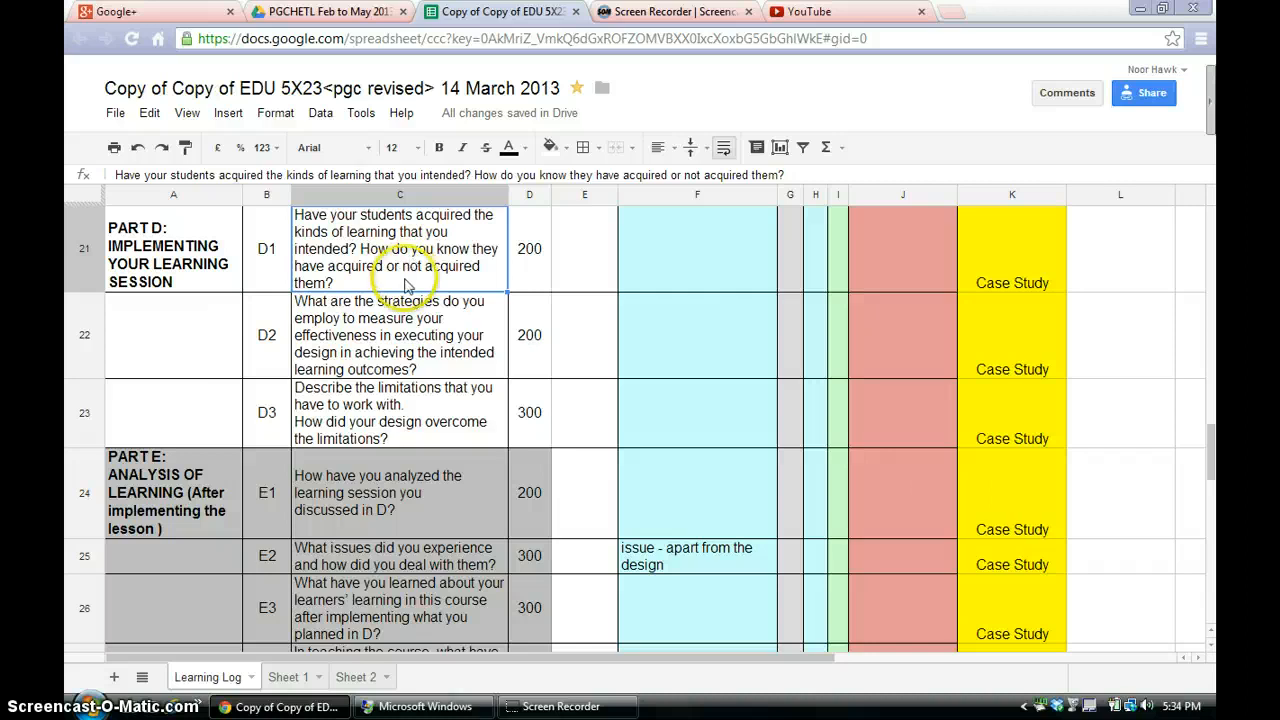
mouse_move(398, 344)
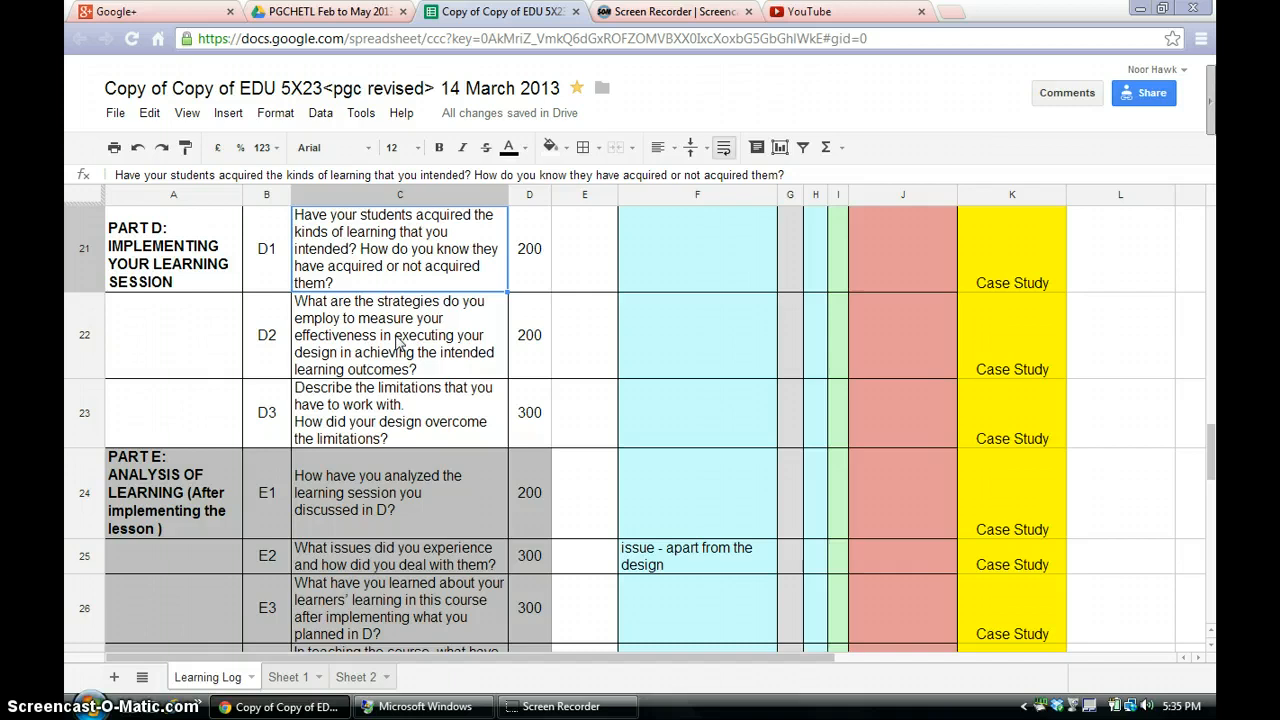
left_click(696, 248)
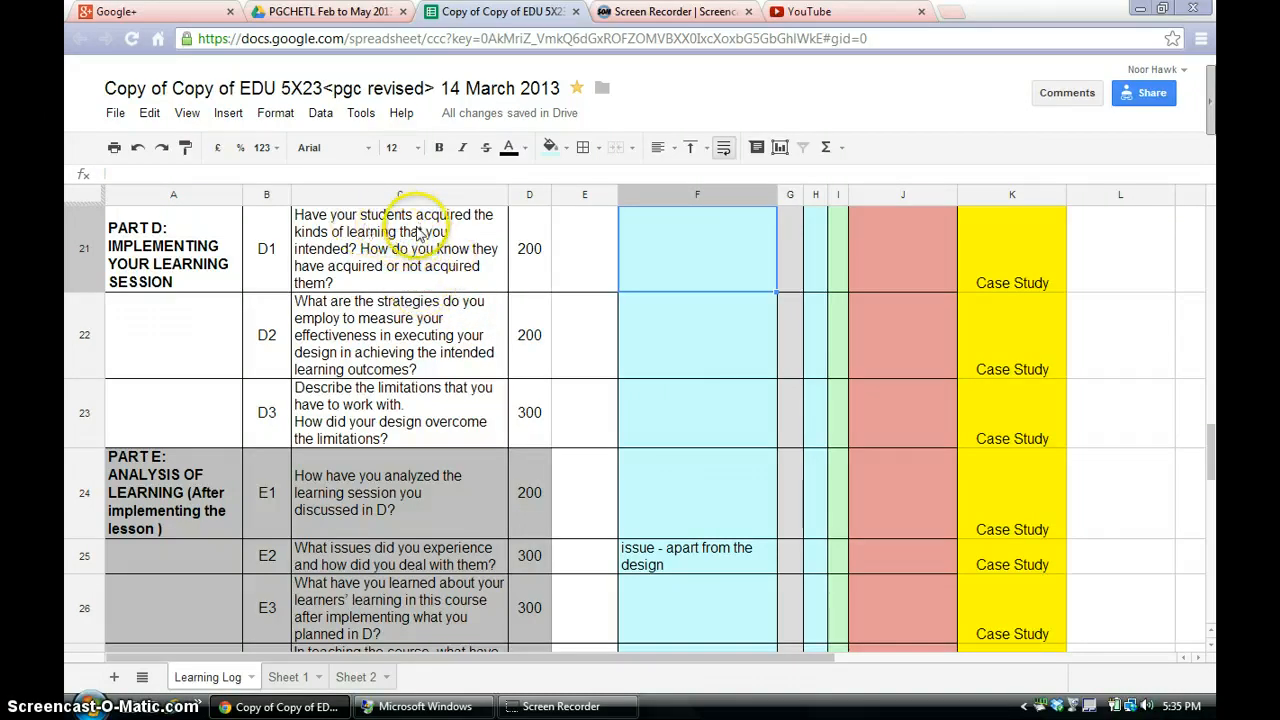
mouse_move(420, 296)
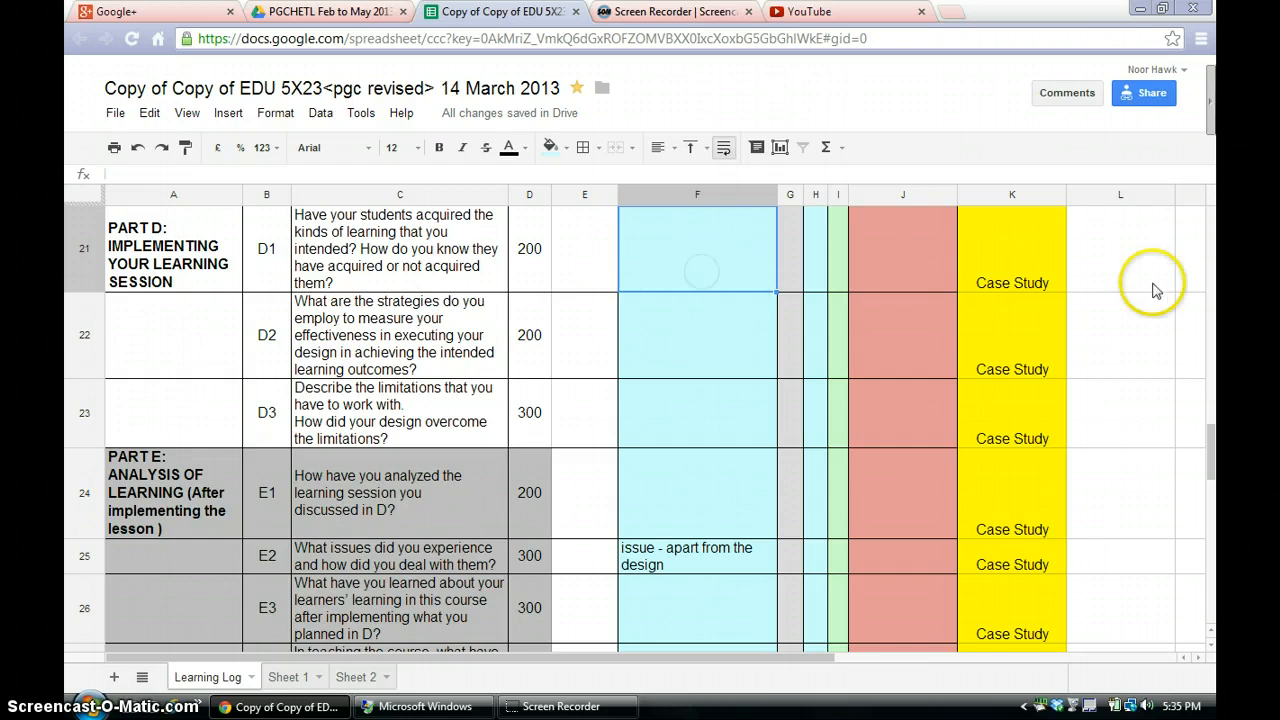
mouse_move(658, 288)
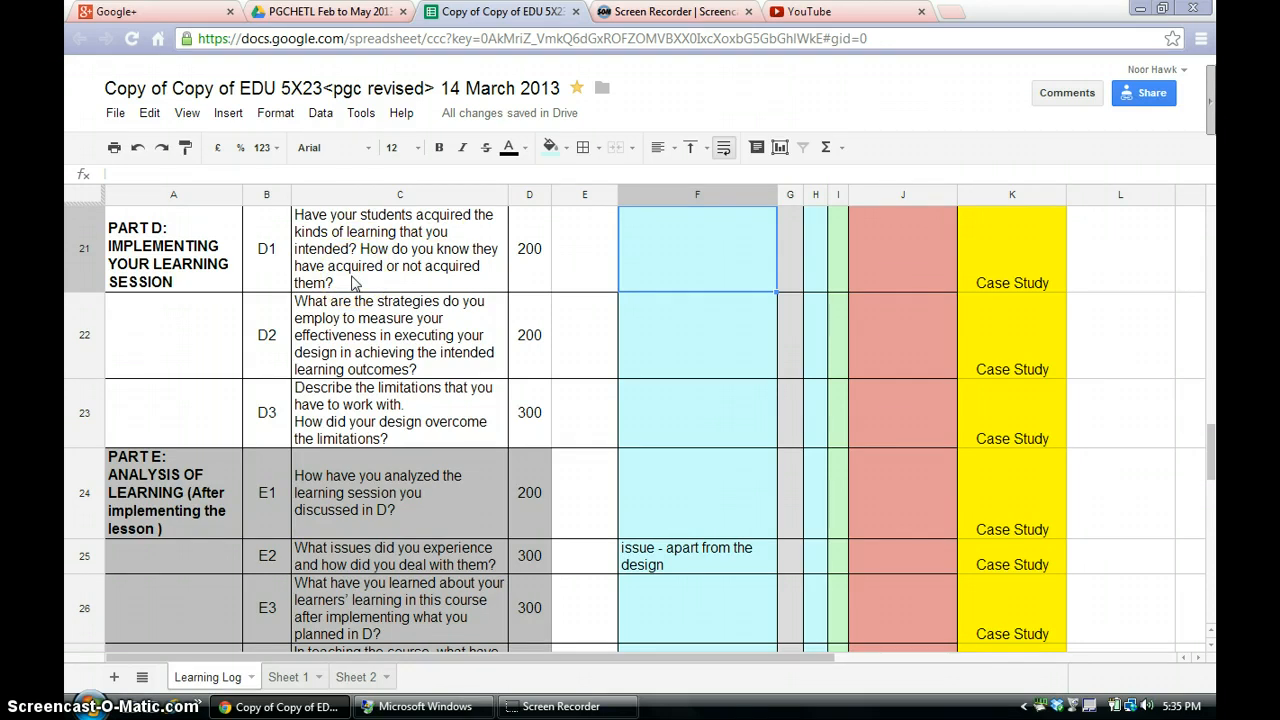
Select the D2 question cell and move across to the adjacent cell
left_click(400, 336)
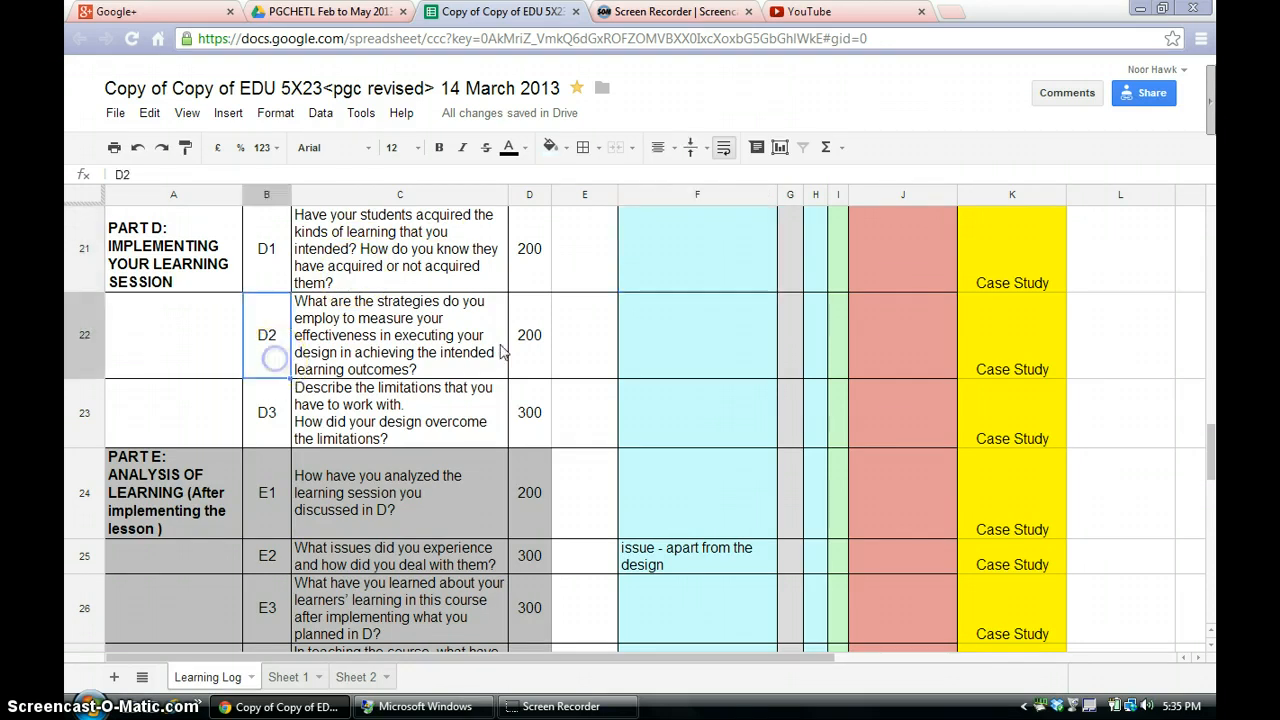
left_click(400, 336)
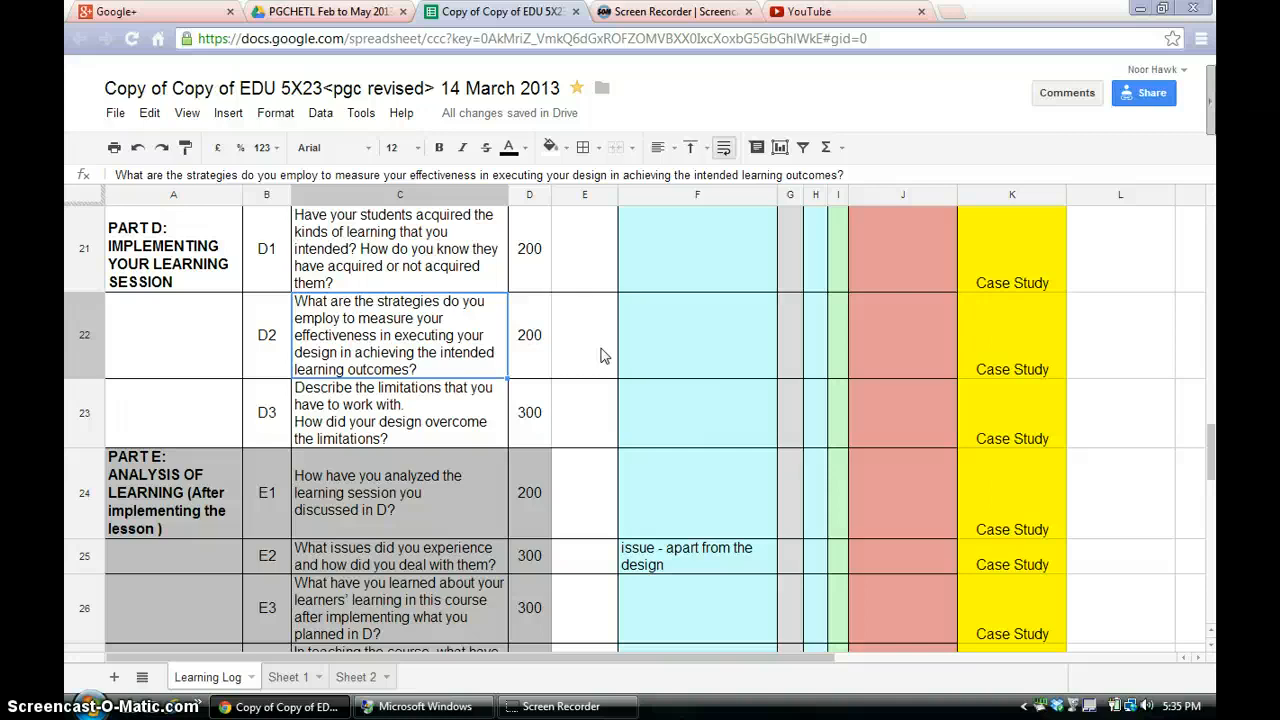
left_click(696, 336)
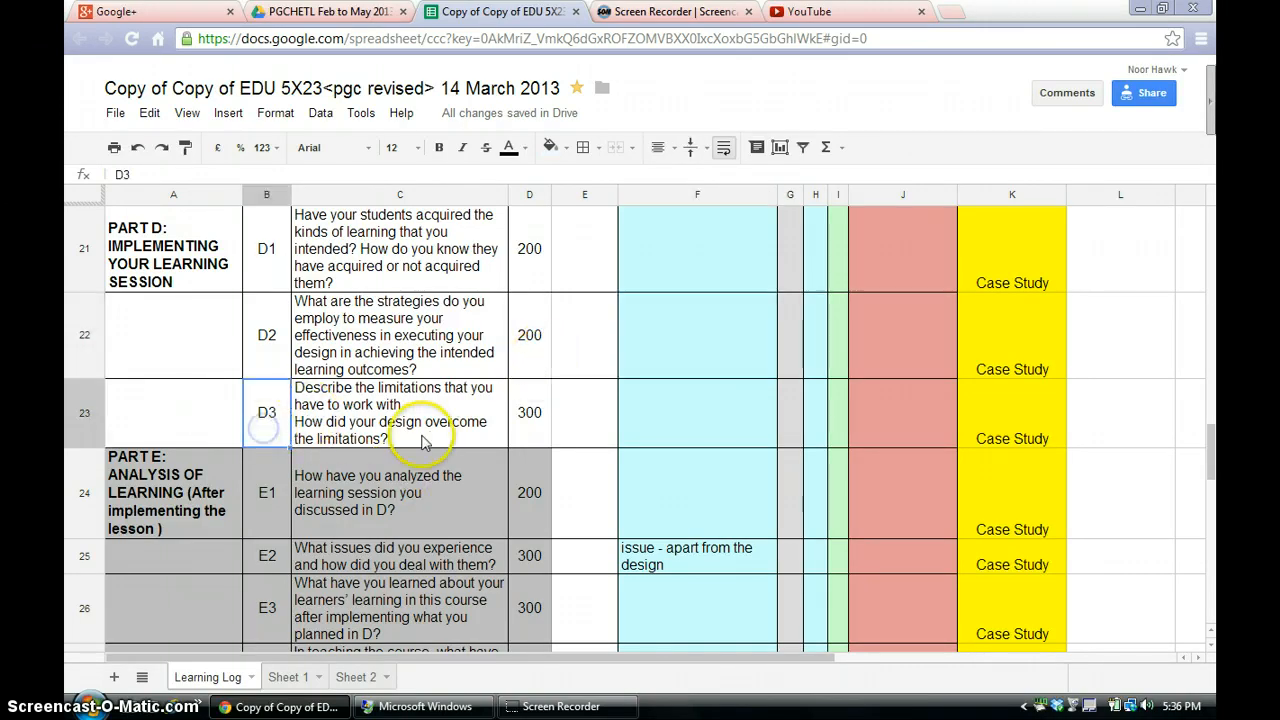
Select the D3 question cell and then its empty answer cell
left_click(400, 412)
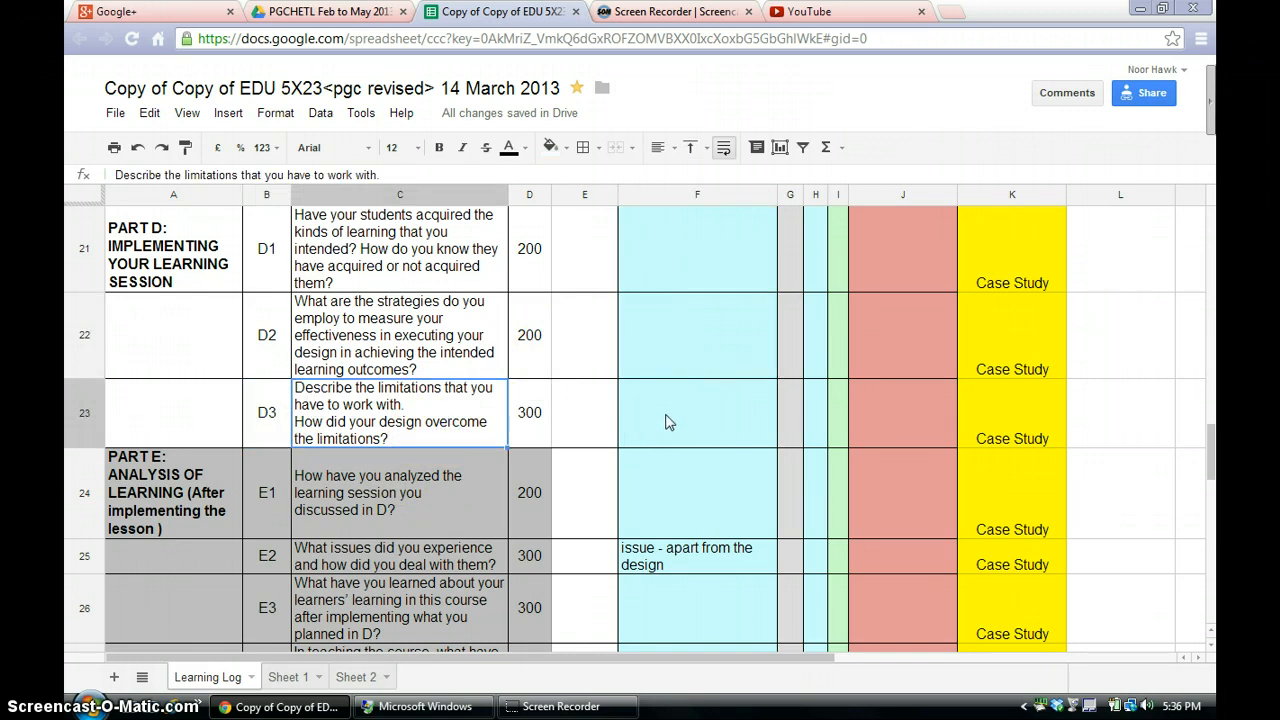
left_click(696, 412)
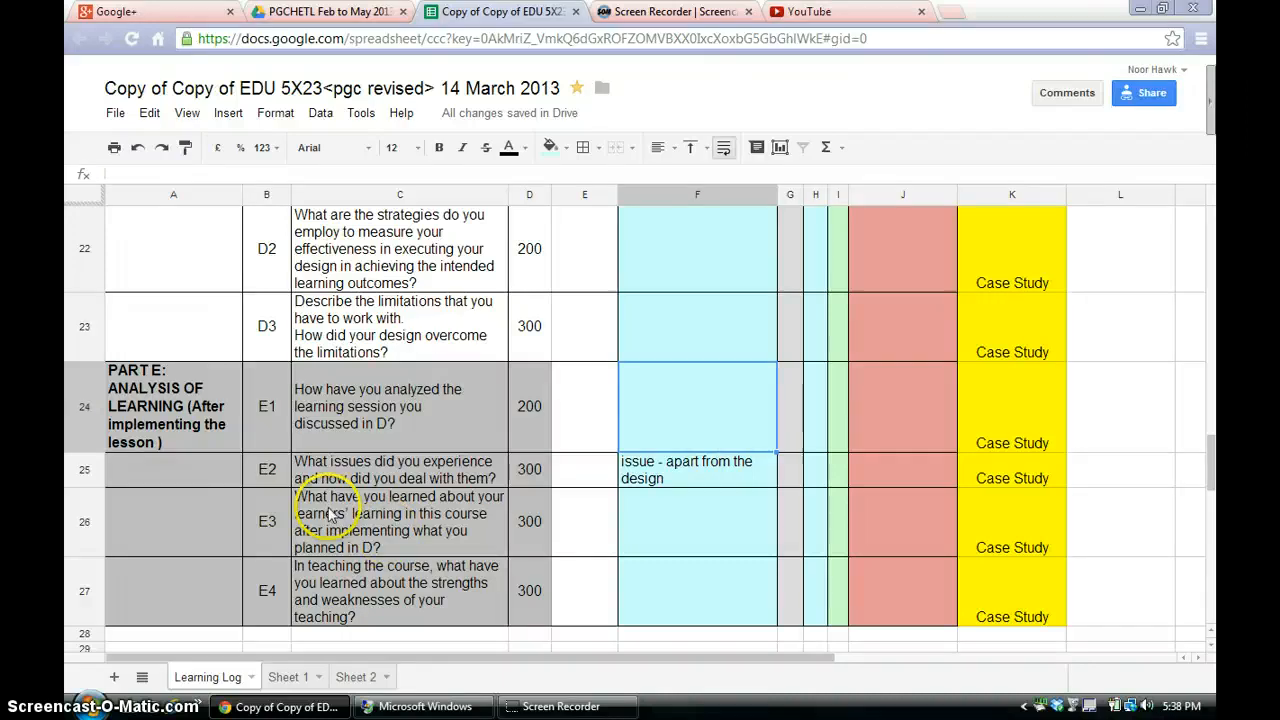
left_click(266, 468)
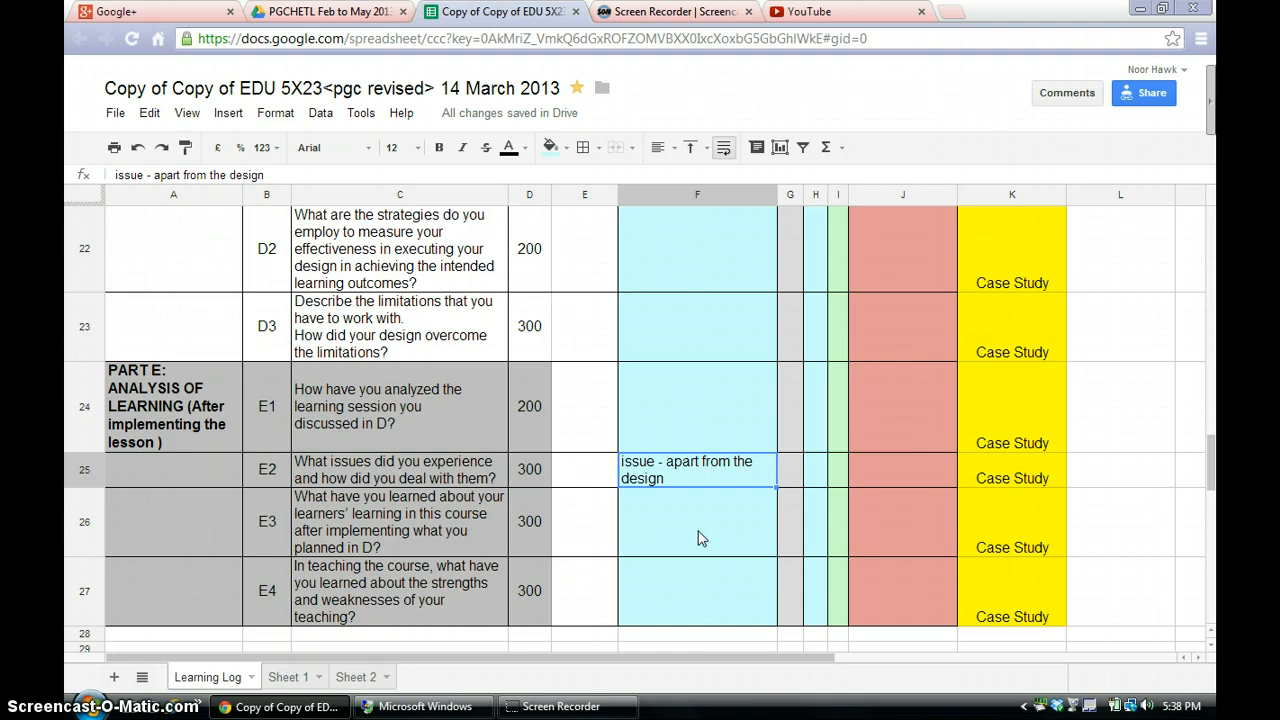
left_click(400, 468)
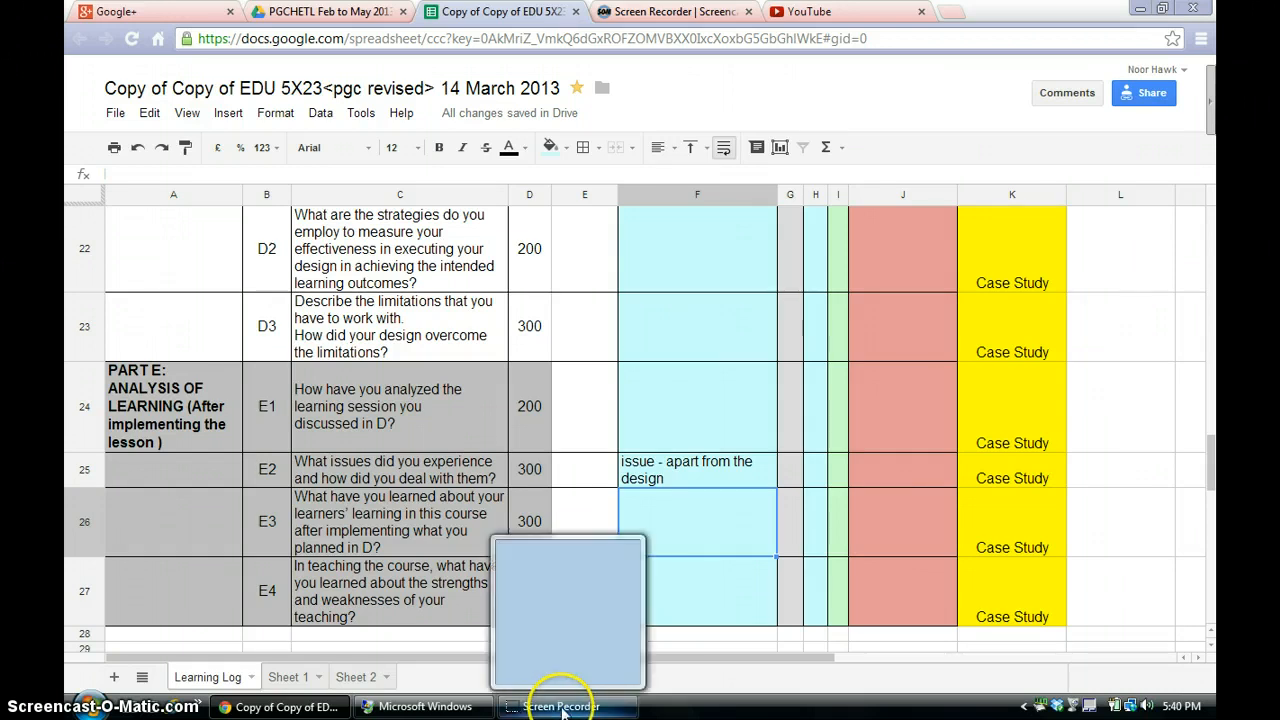
mouse_move(560, 706)
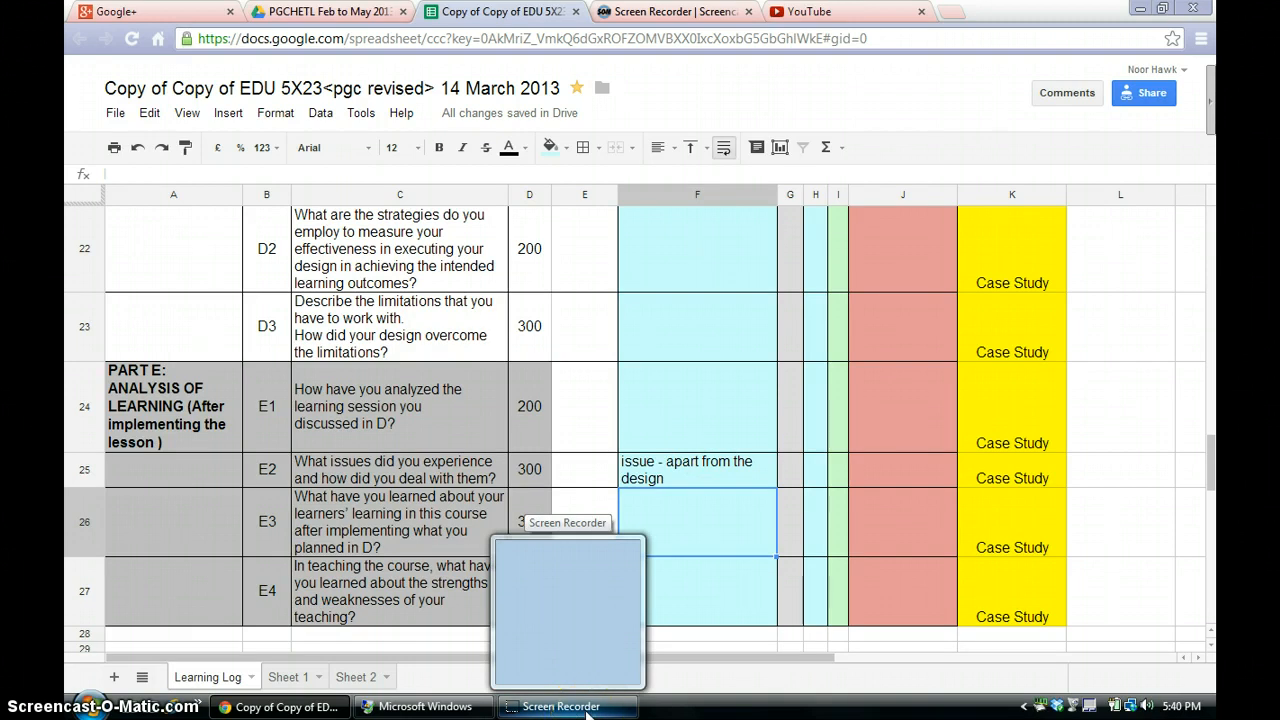